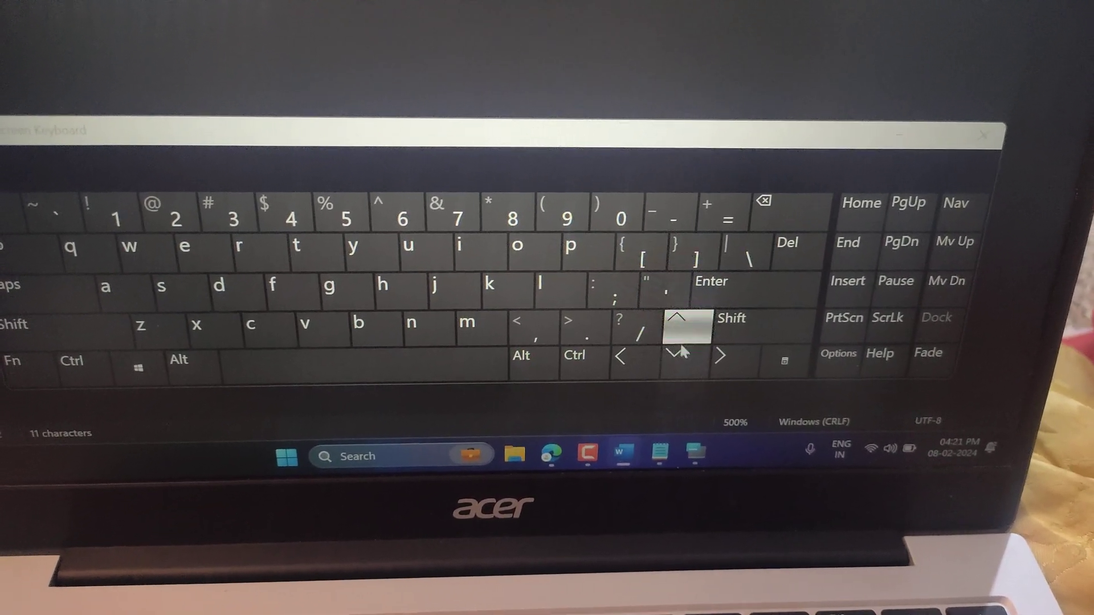
- Latch the On-Screen Keyboard's Shift key so the next character is uppercase or an upper symbol
left_click(731, 317)
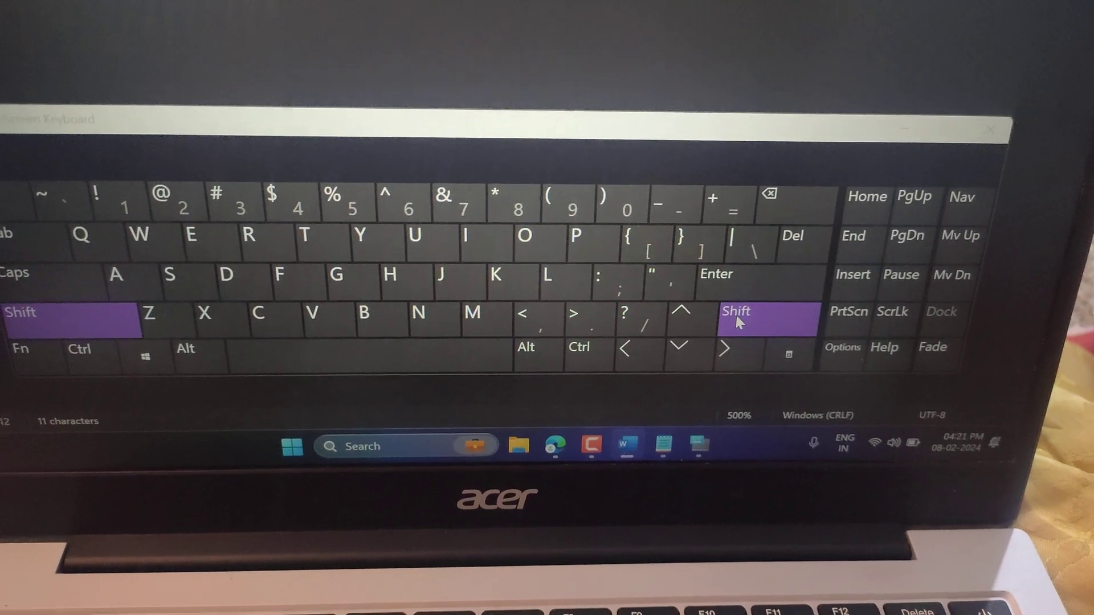